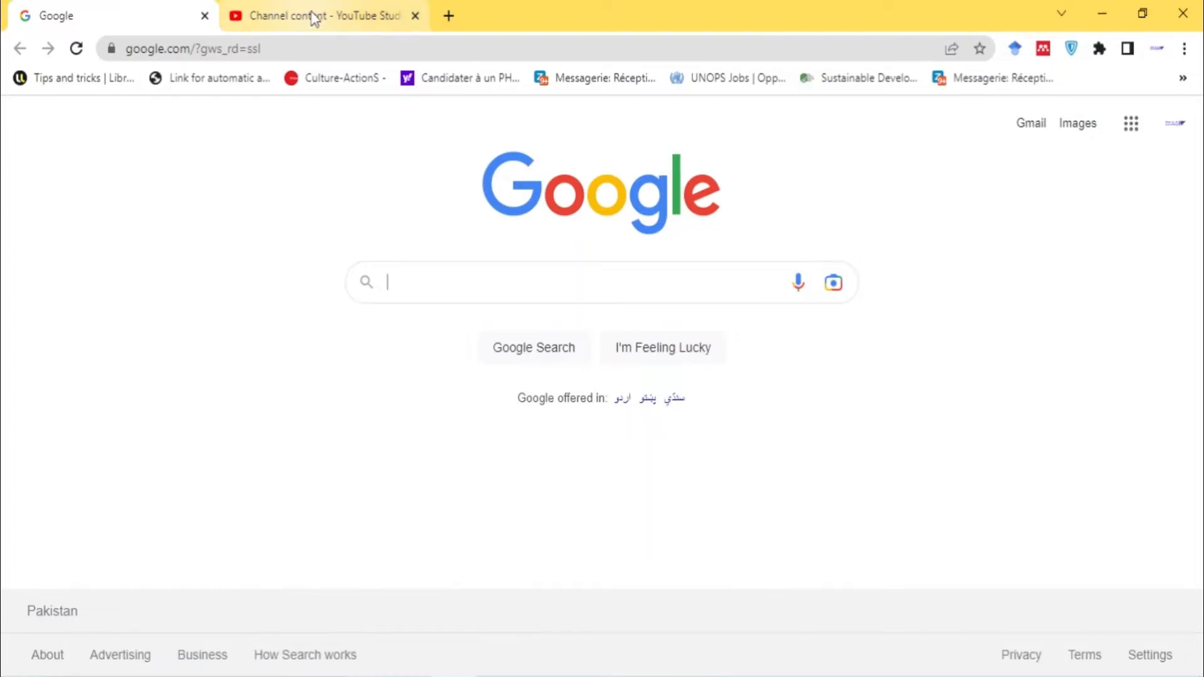
# Switch to the Channel content tab to see which uploaded videos were removed for policy violations
pyautogui.click(314, 15)
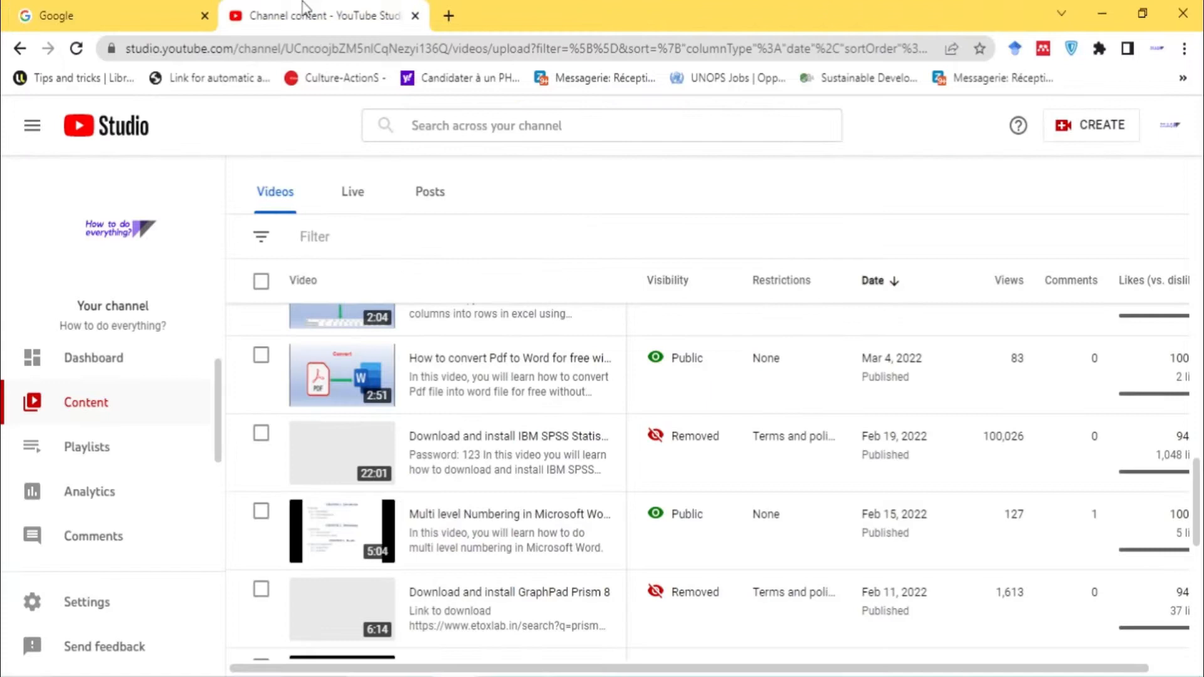
pyautogui.moveTo(469, 387)
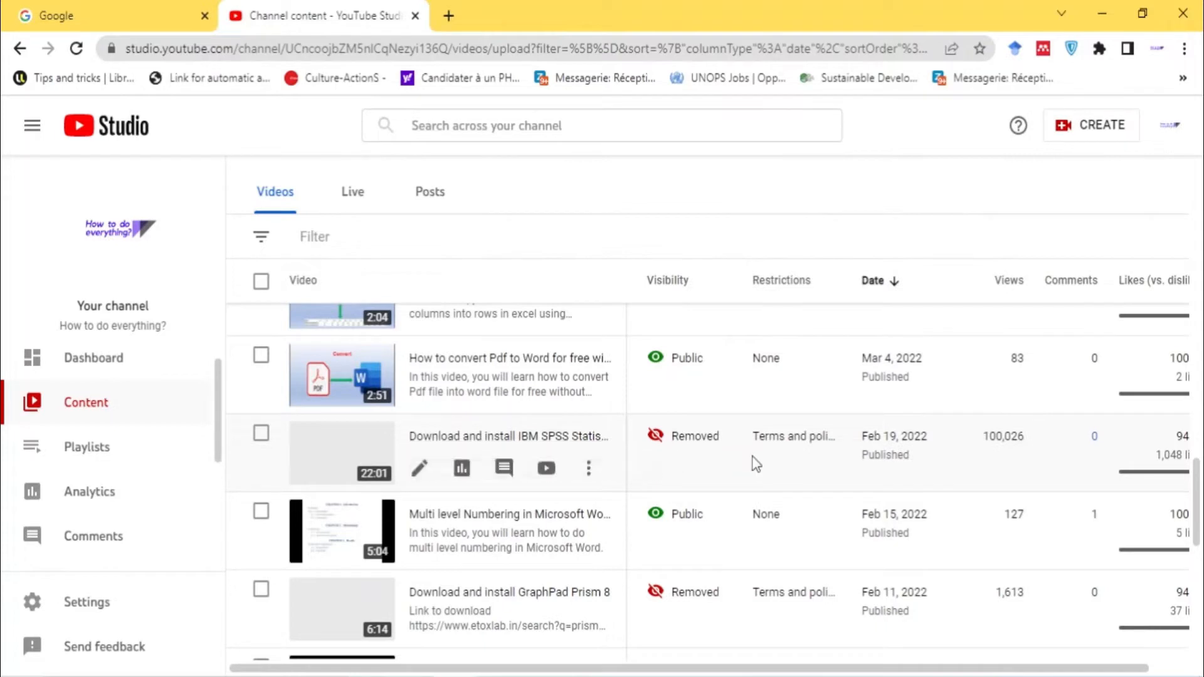
pyautogui.moveTo(818, 492)
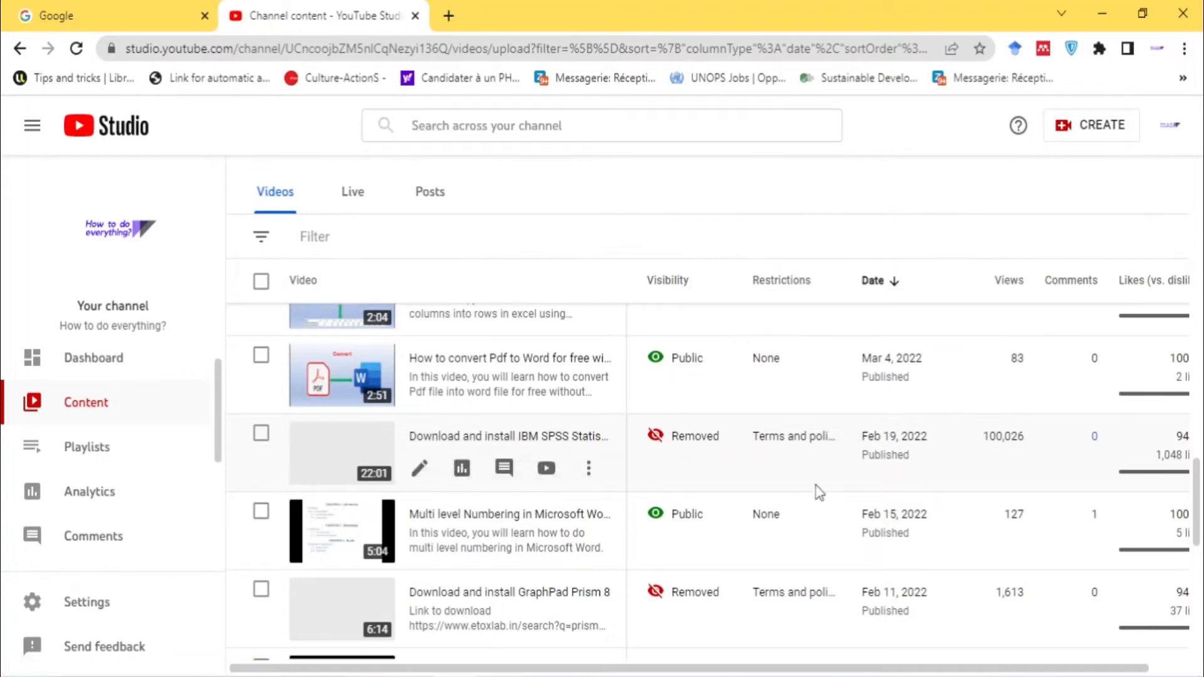
pyautogui.moveTo(961, 476)
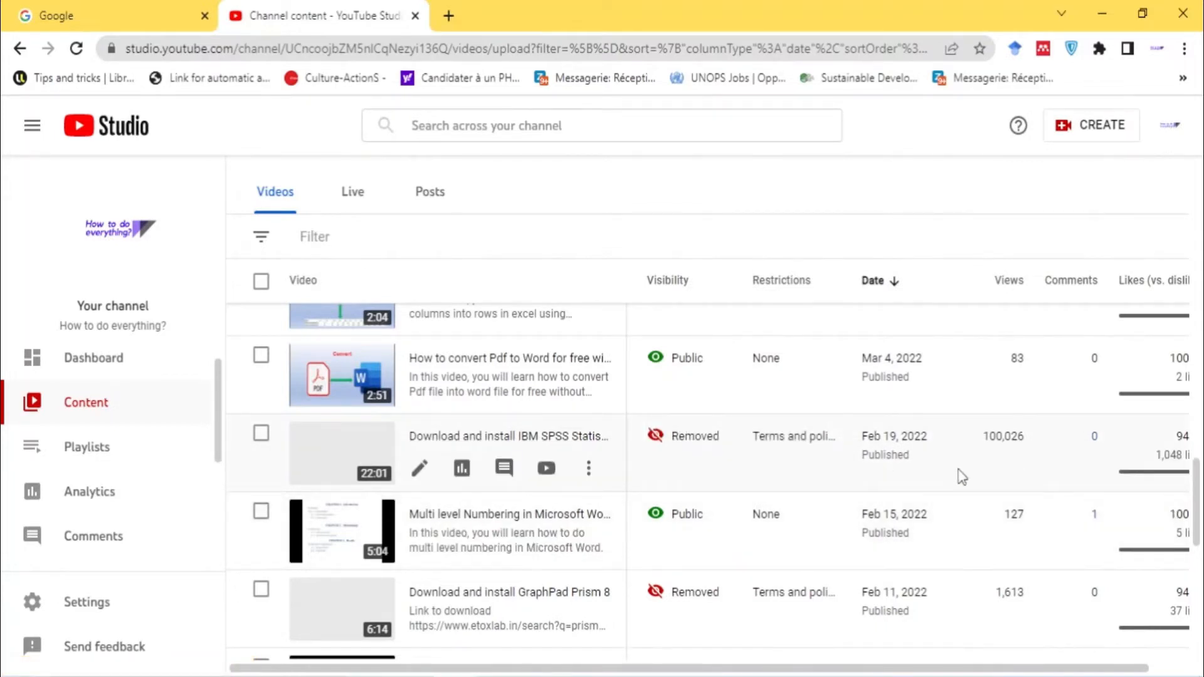
pyautogui.moveTo(974, 474)
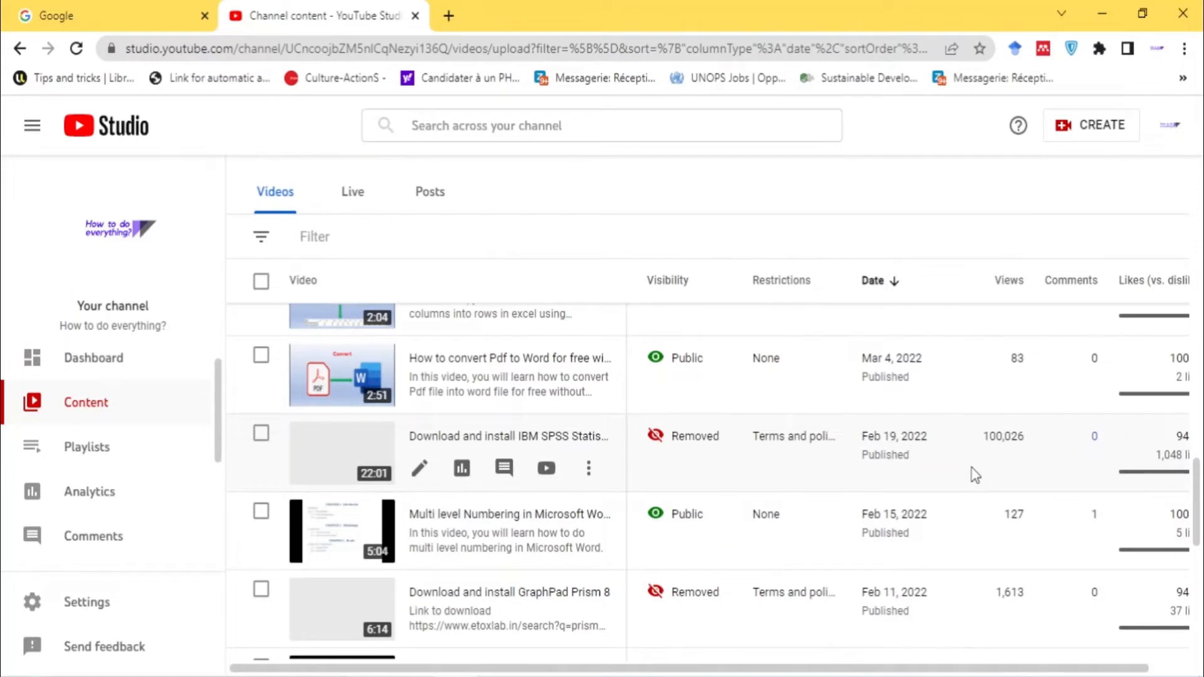
pyautogui.moveTo(1008, 459)
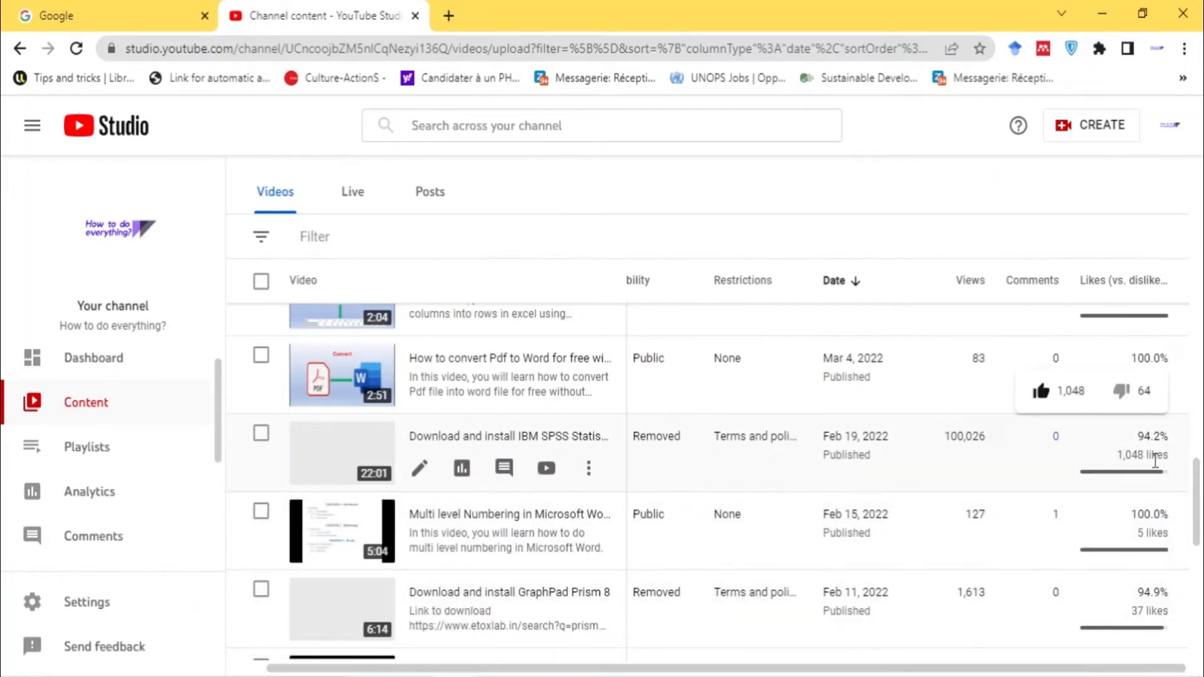
pyautogui.moveTo(923, 486)
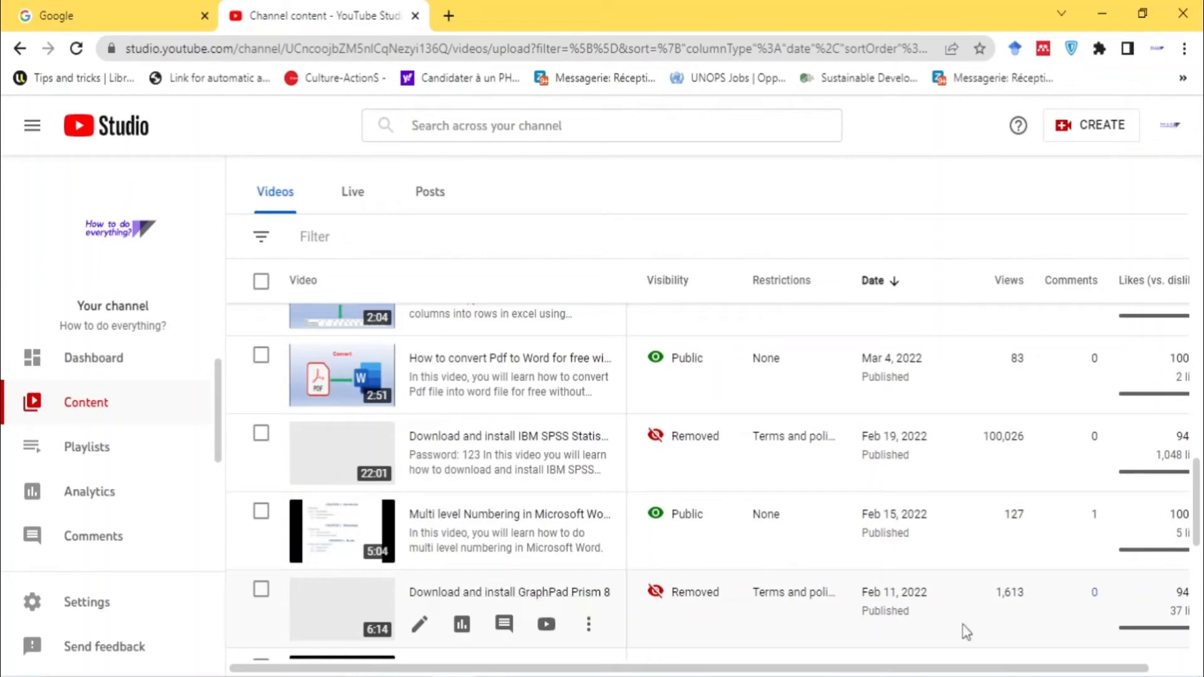
pyautogui.scroll(-3)
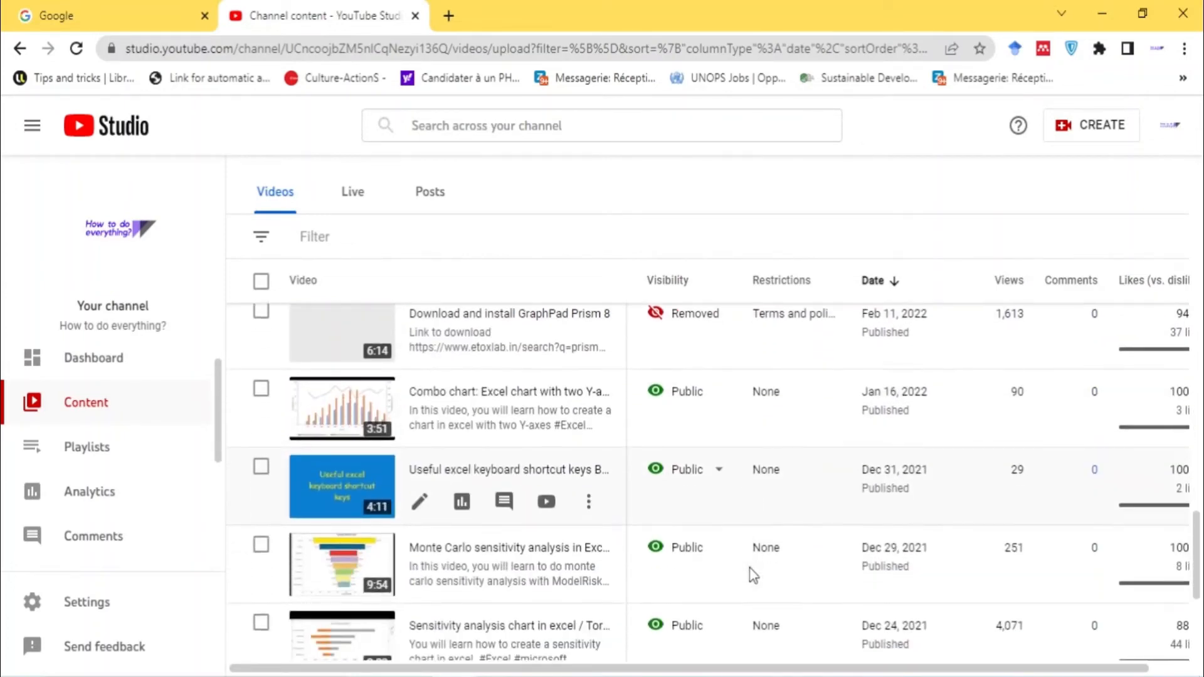
pyautogui.scroll(-3)
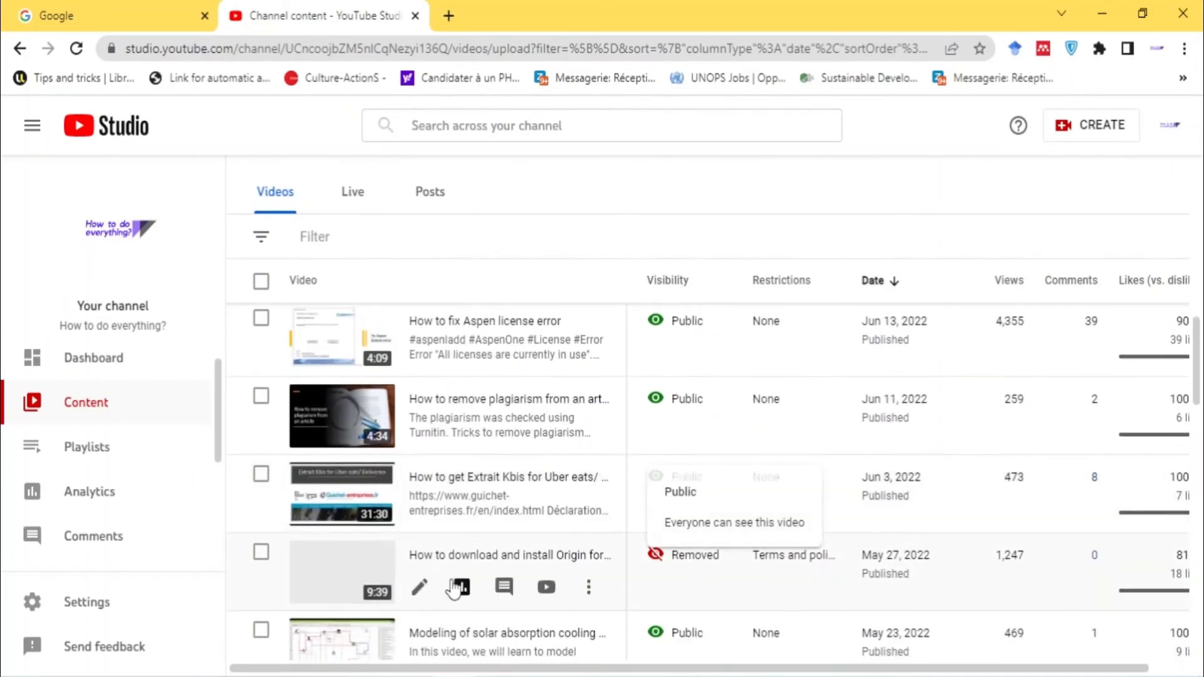
pyautogui.moveTo(973, 594)
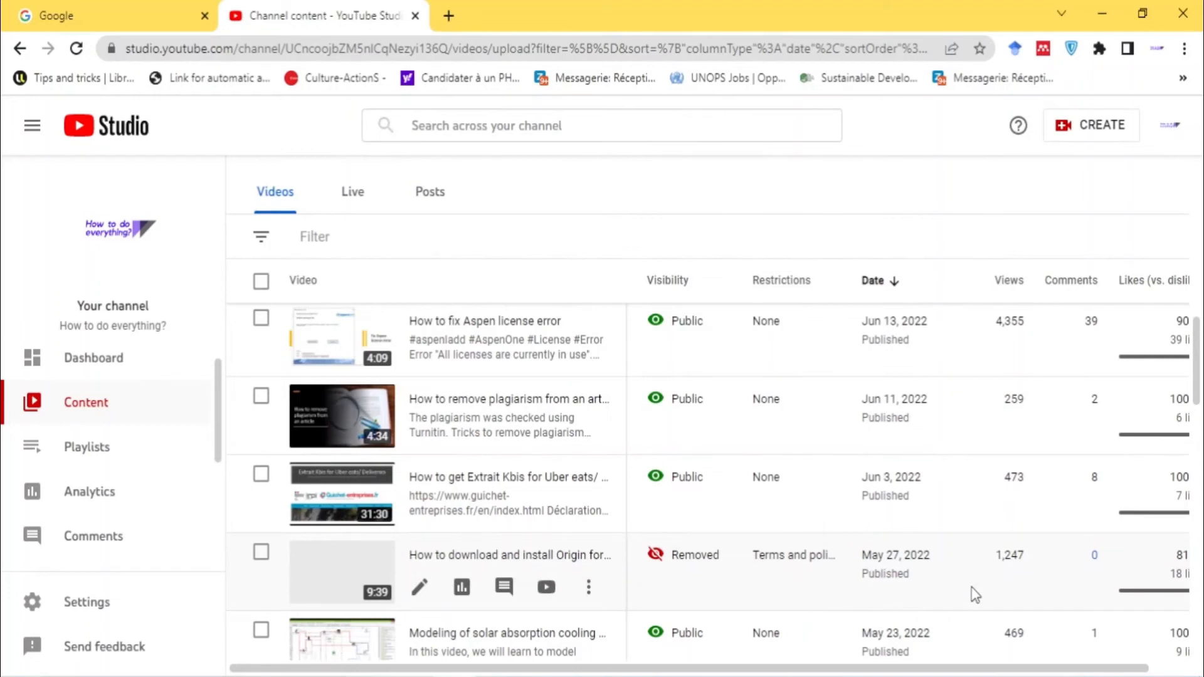
pyautogui.moveTo(749, 487)
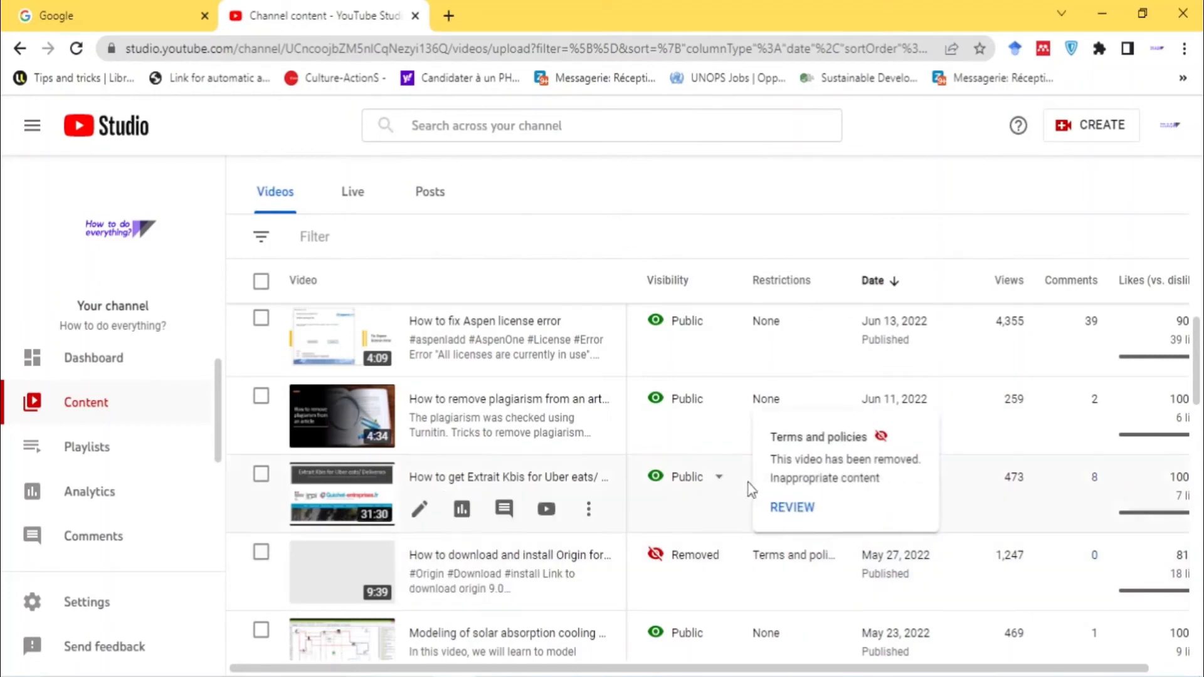